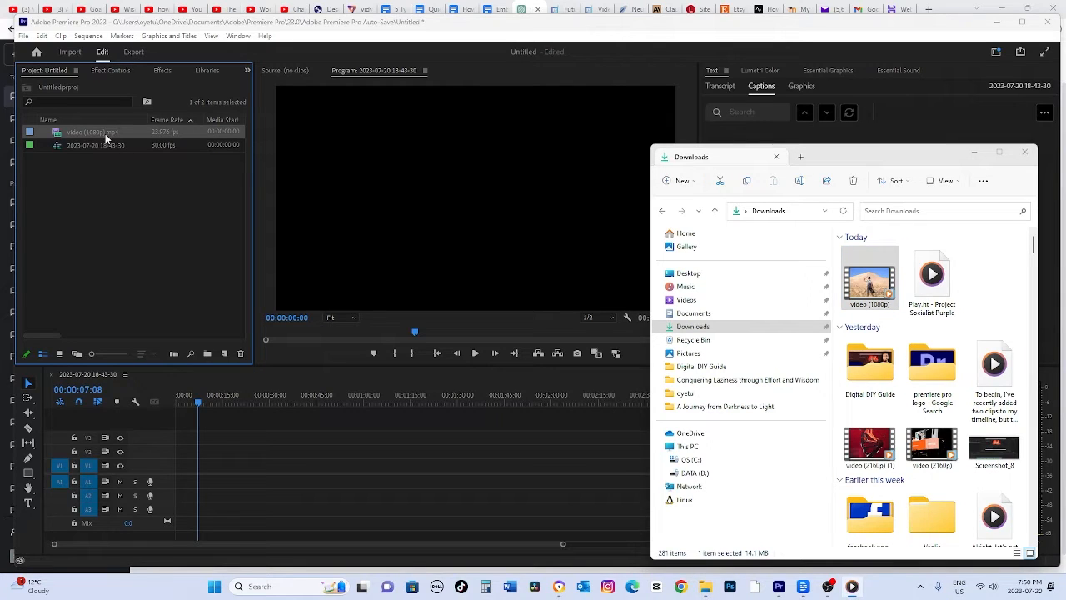
mouse_move(105, 136)
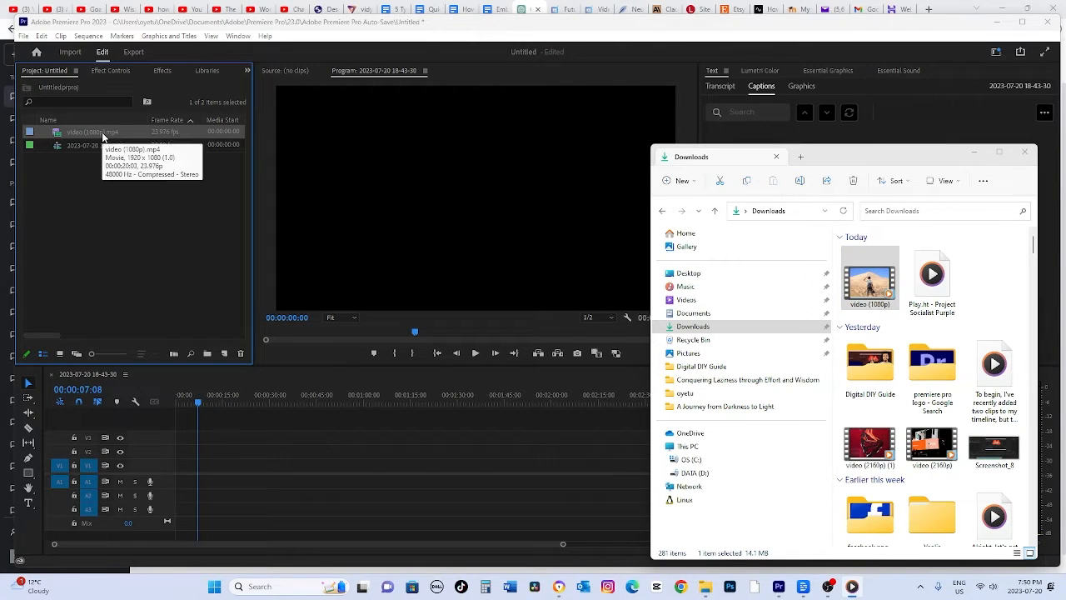
Place the hiker video from the Project panel at the start of the timeline
left_click(1023, 157)
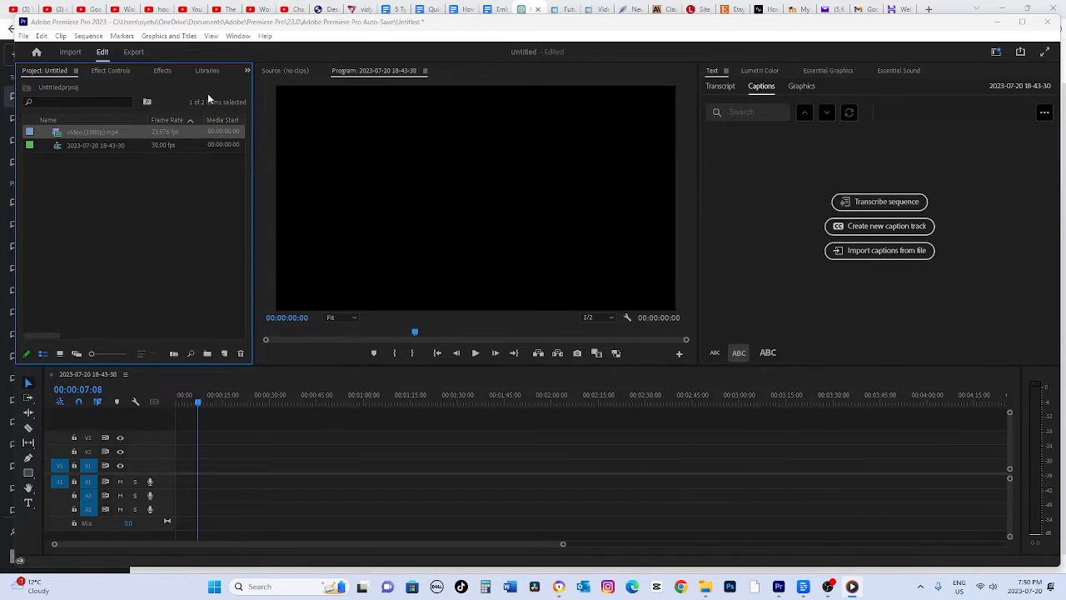
left_click_drag(92, 131, 197, 470)
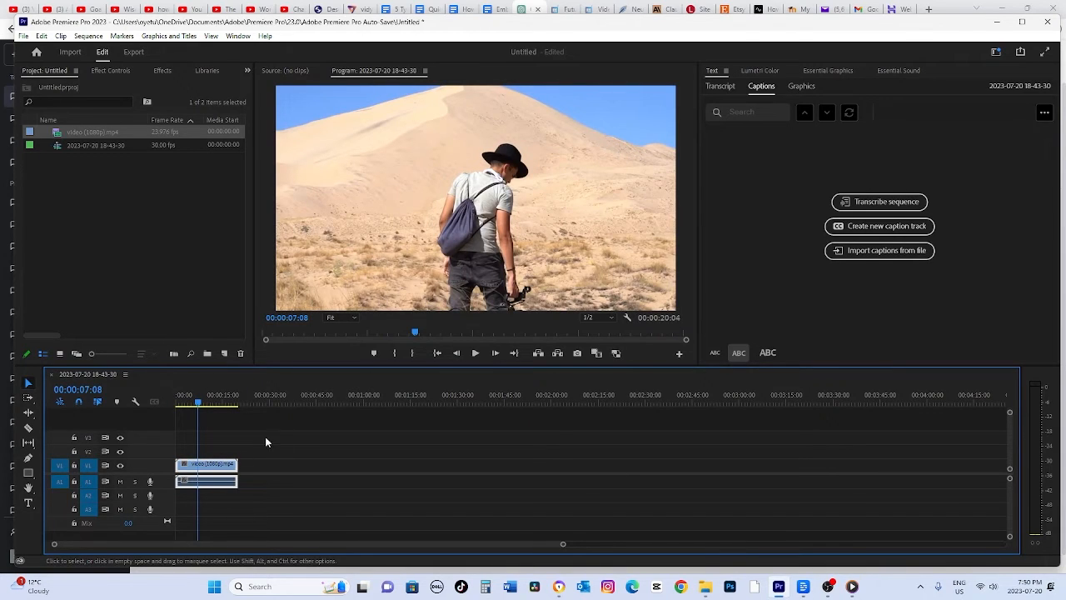
mouse_move(777, 73)
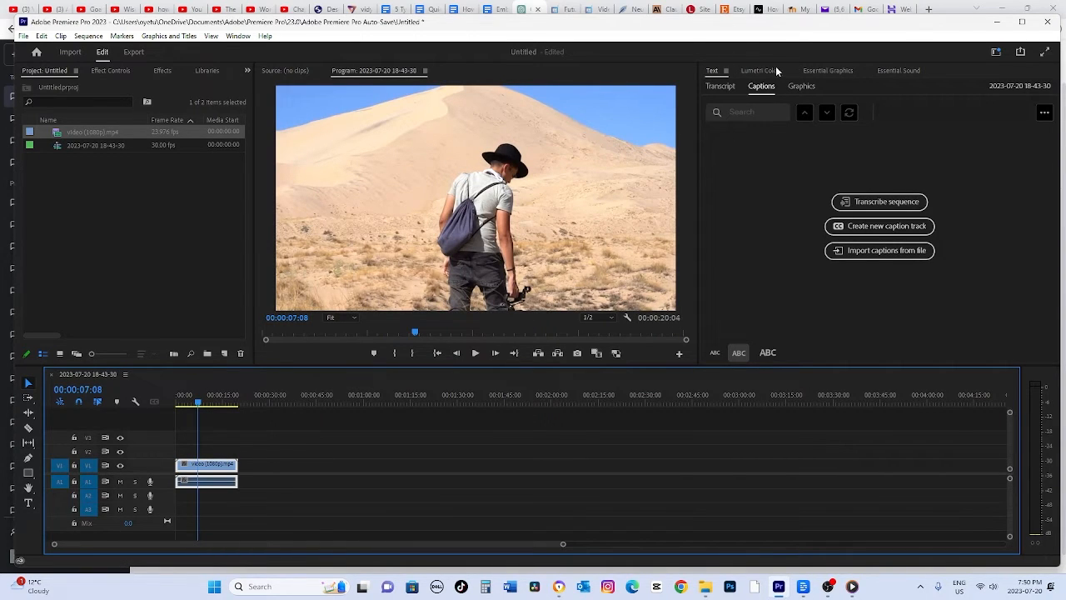
Show the Window menu's list of workspace panels to reach Lumetri Color
left_click(238, 37)
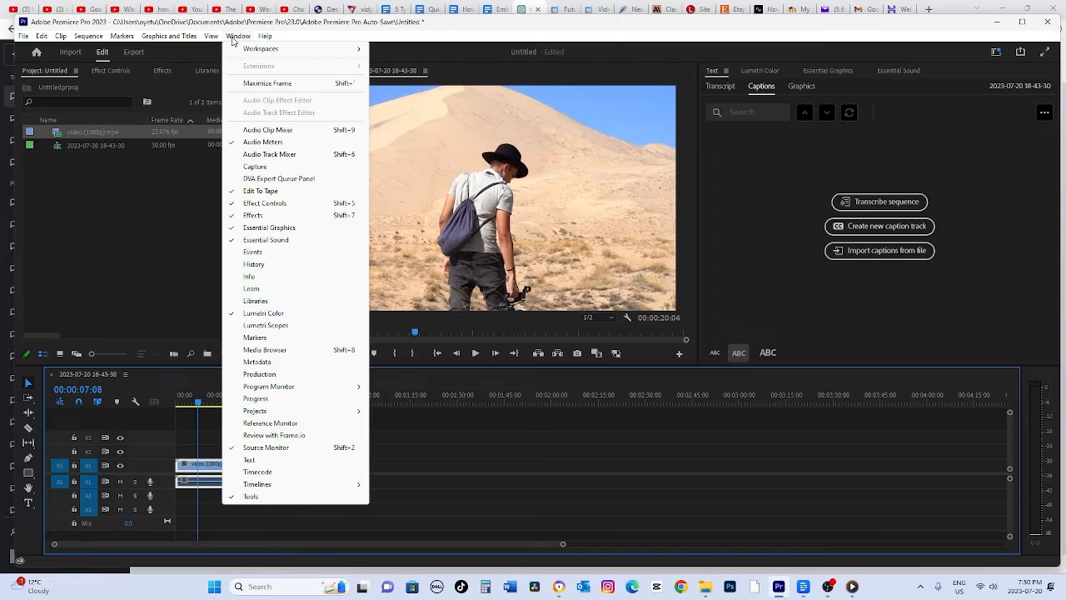
mouse_move(263, 313)
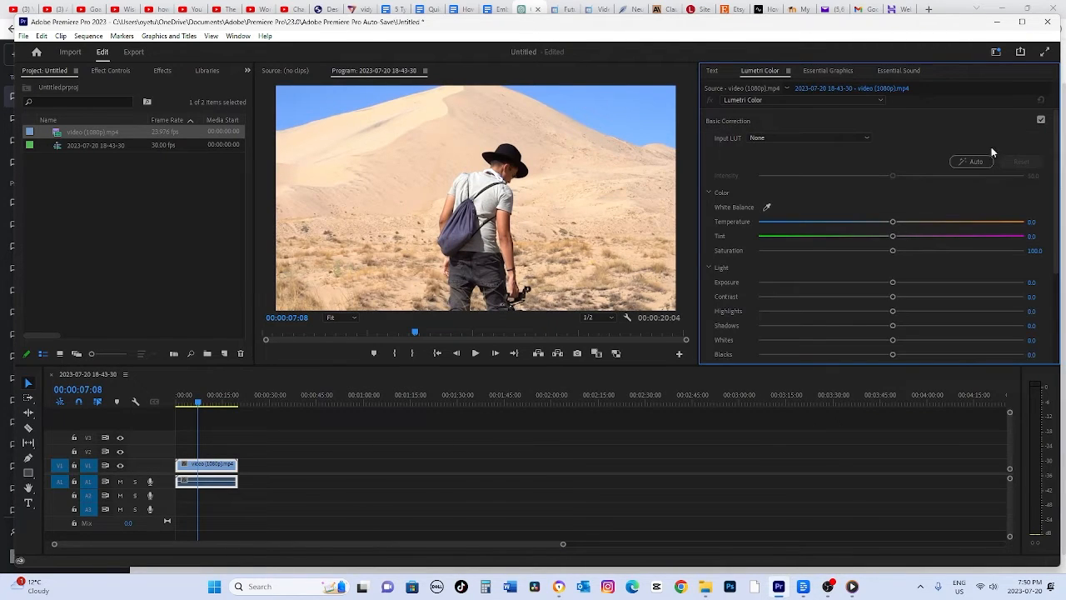
mouse_move(907, 154)
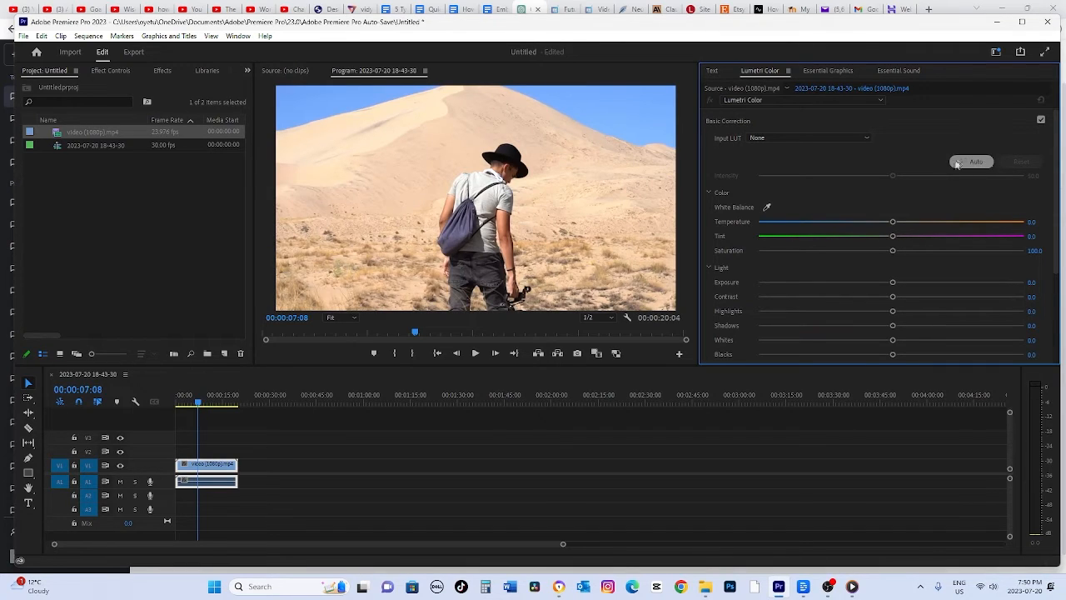
mouse_move(959, 160)
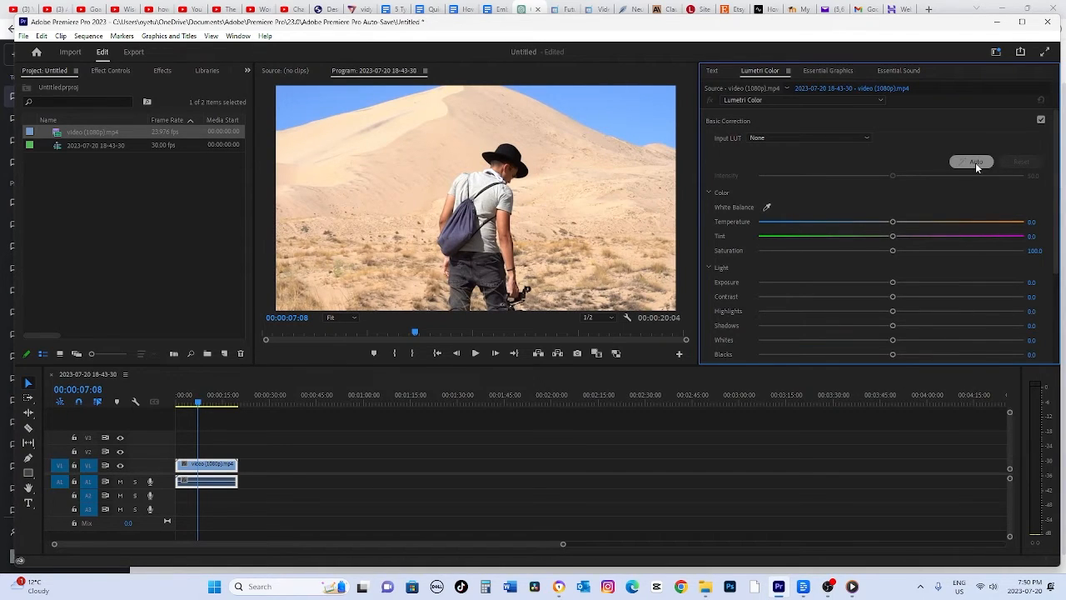
Apply Lumetri Auto colour correction to the clip and lower its intensity
left_click(972, 161)
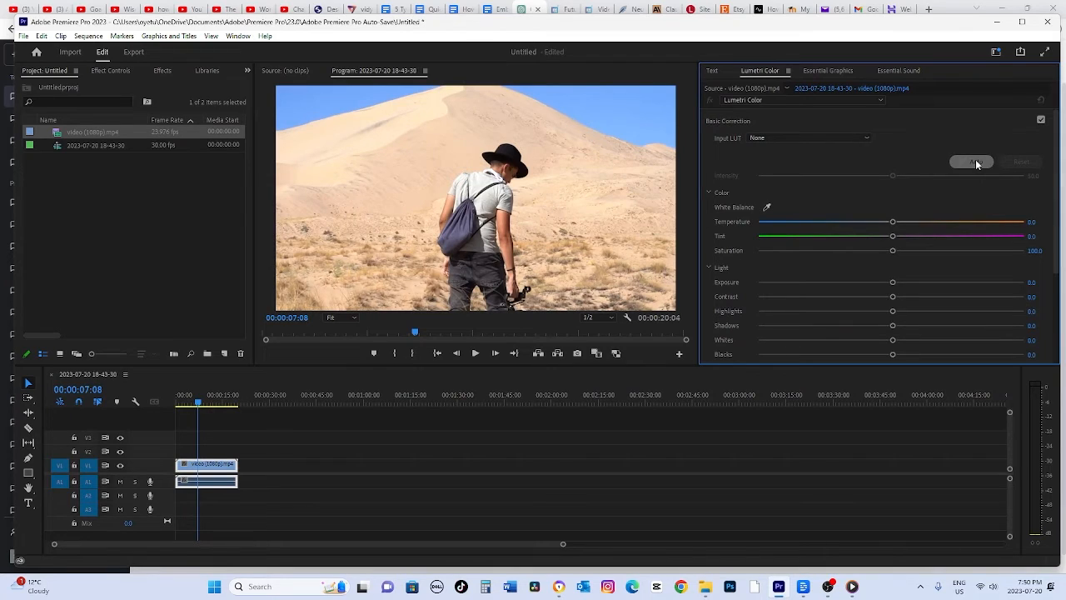
left_click(971, 162)
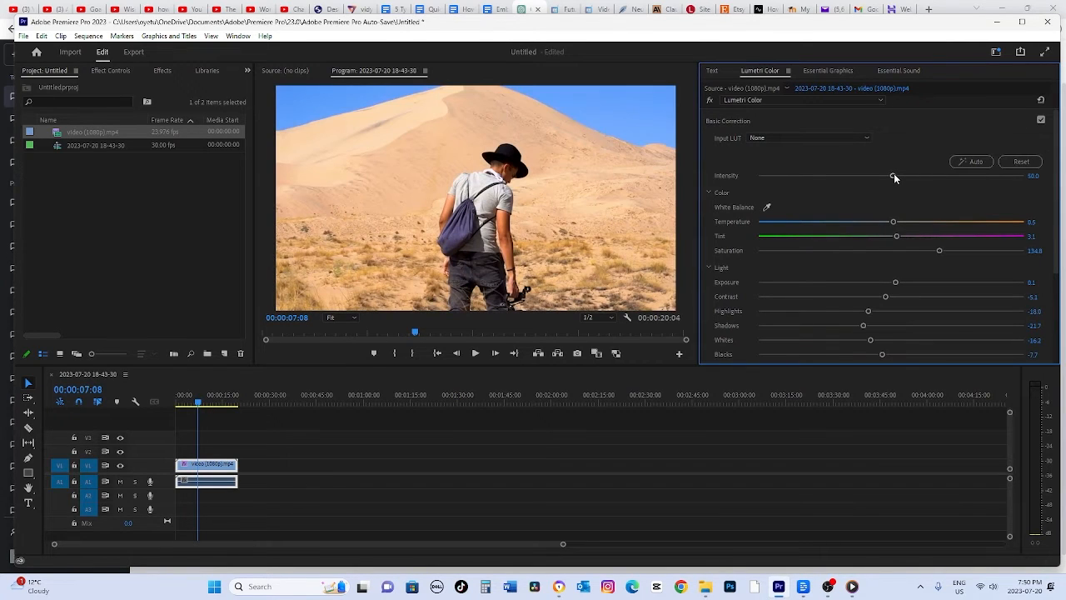
left_click_drag(895, 177, 919, 180)
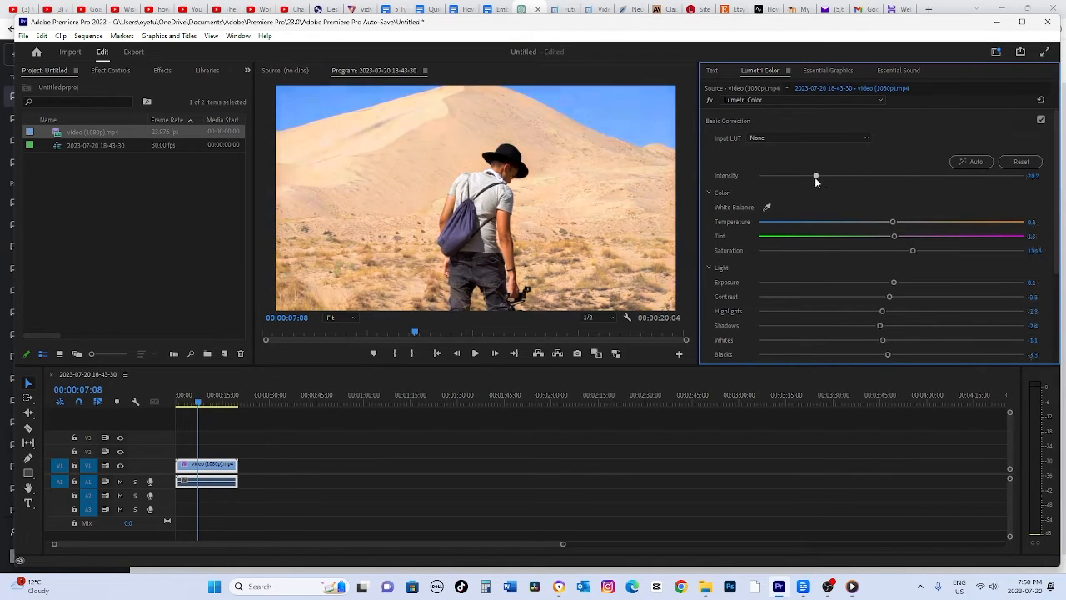
left_click(971, 162)
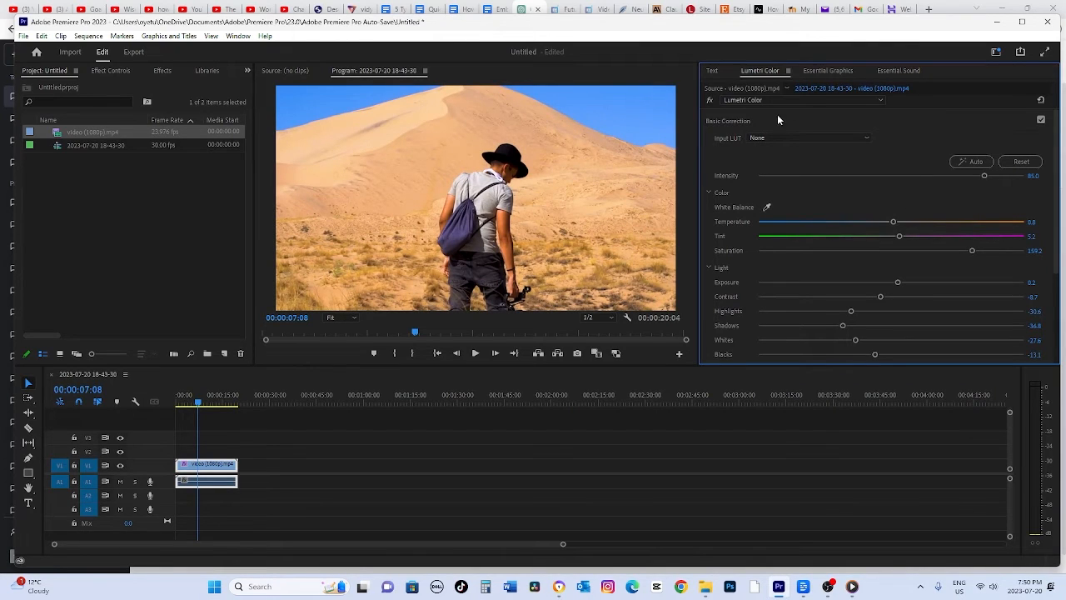
mouse_move(851, 271)
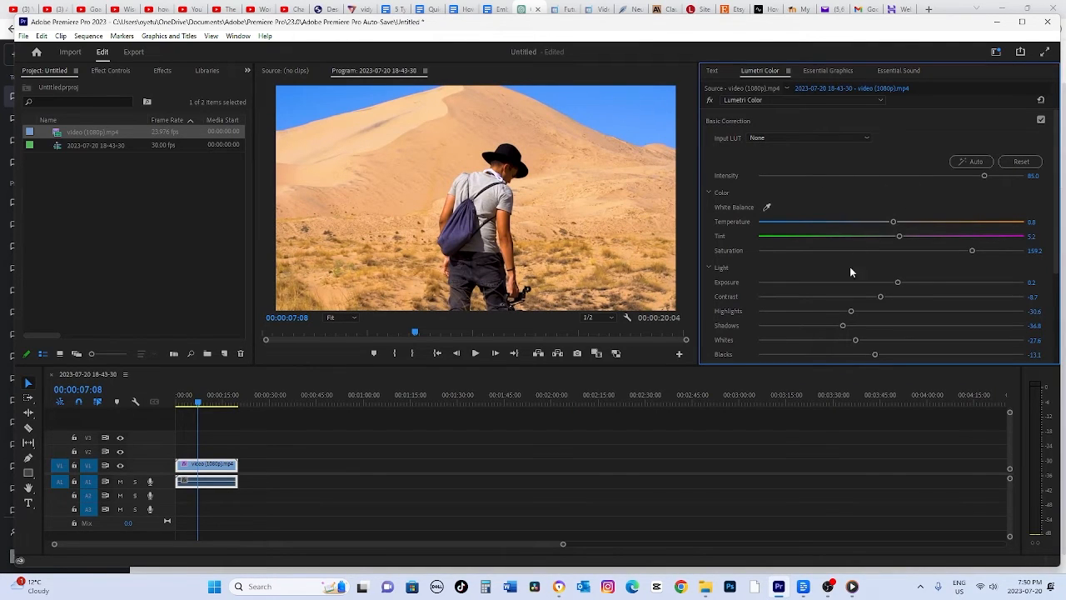
Adjust and fine-tune the clip's exposure and contrast sliders
left_click_drag(879, 296, 862, 297)
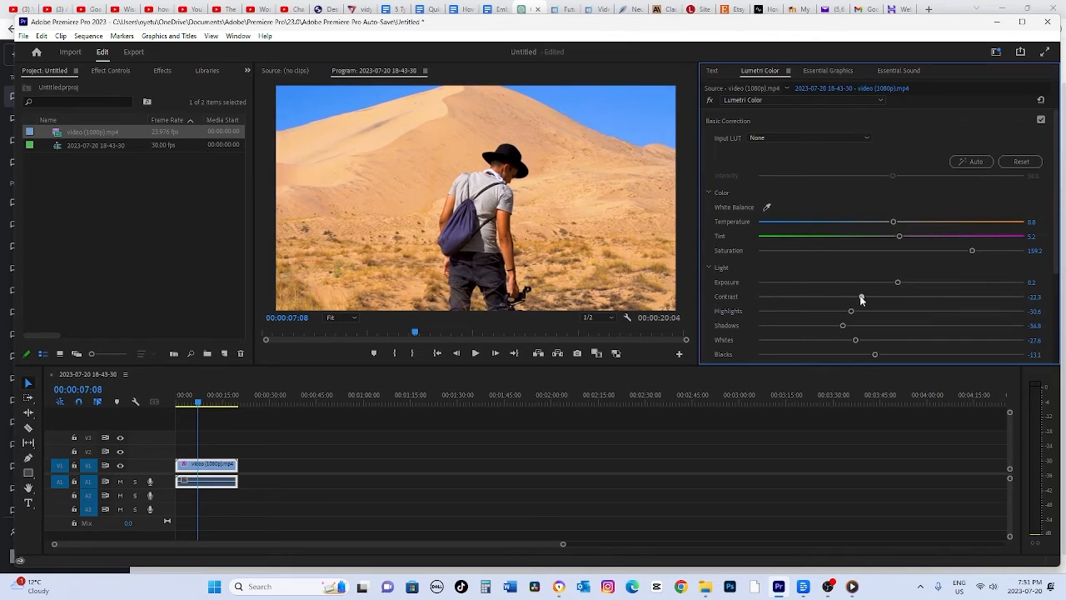
left_click_drag(860, 297, 896, 296)
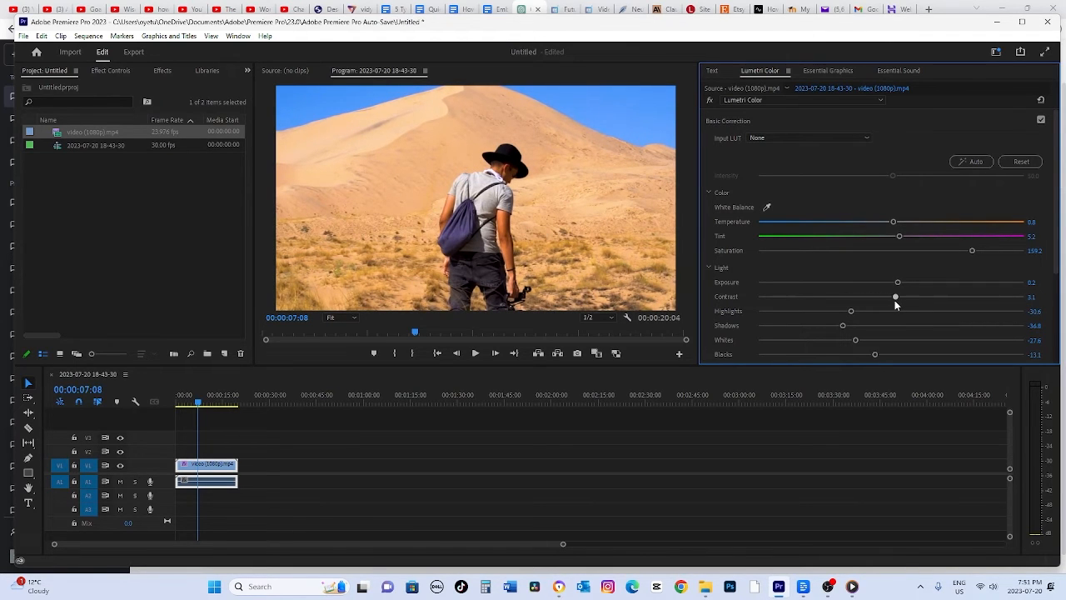
left_click_drag(896, 297, 882, 296)
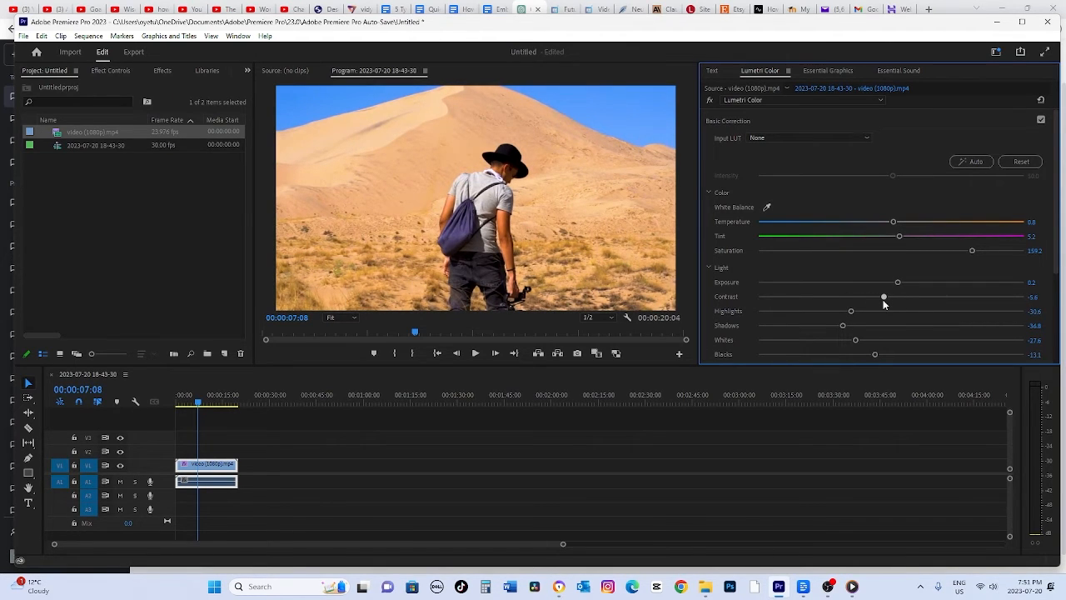
left_click_drag(883, 297, 888, 296)
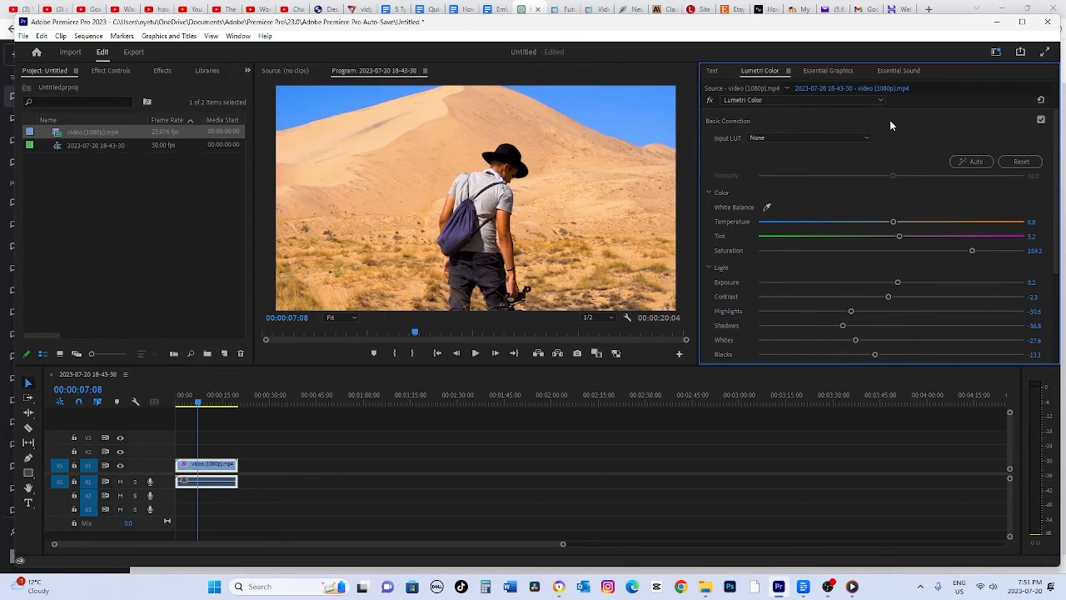
left_click(1040, 119)
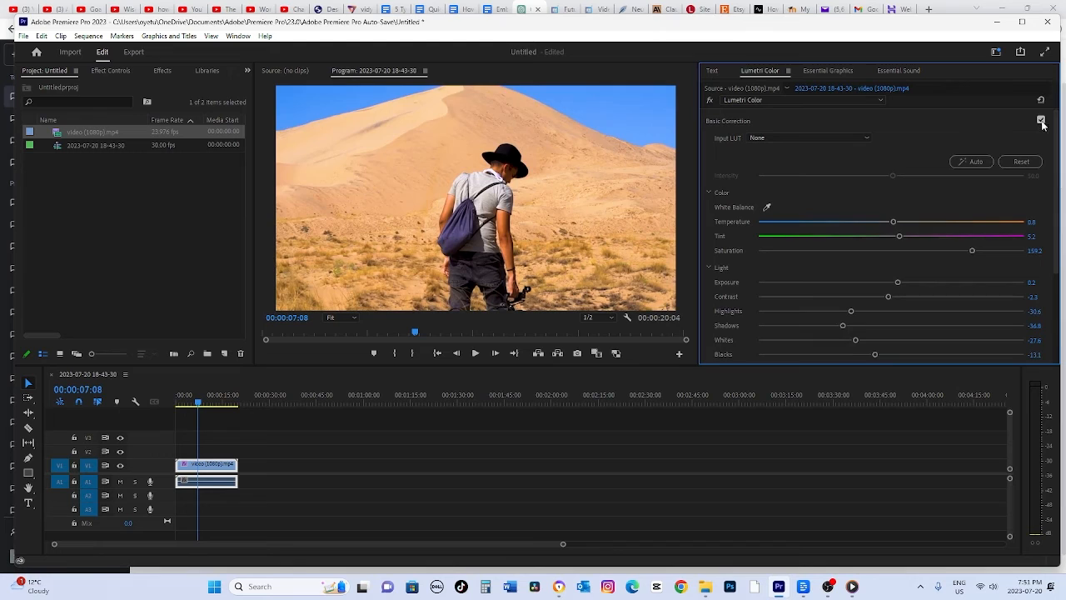
left_click(1039, 122)
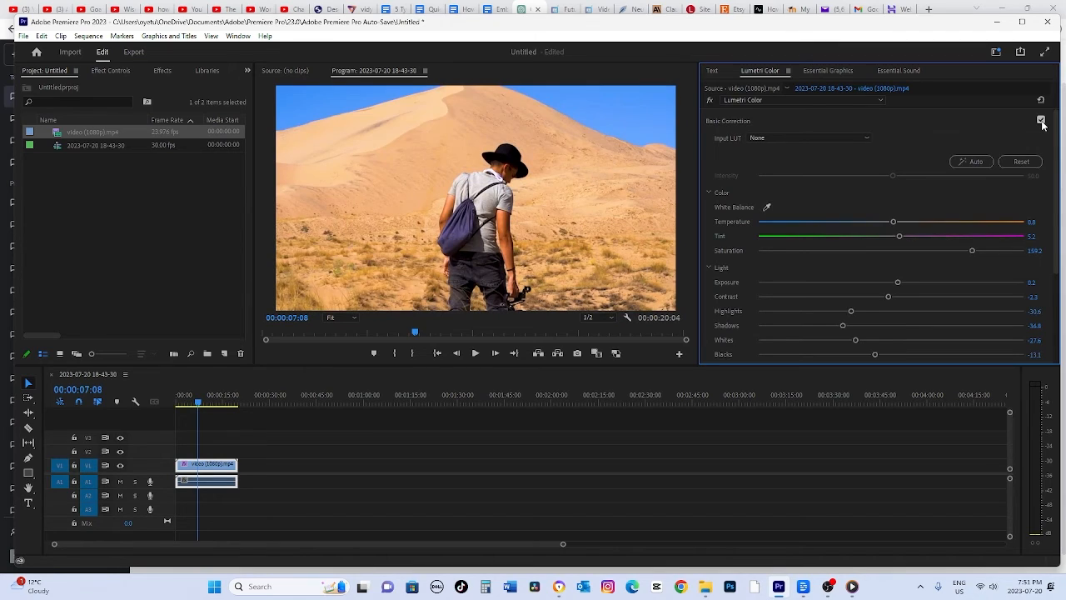
left_click(1039, 123)
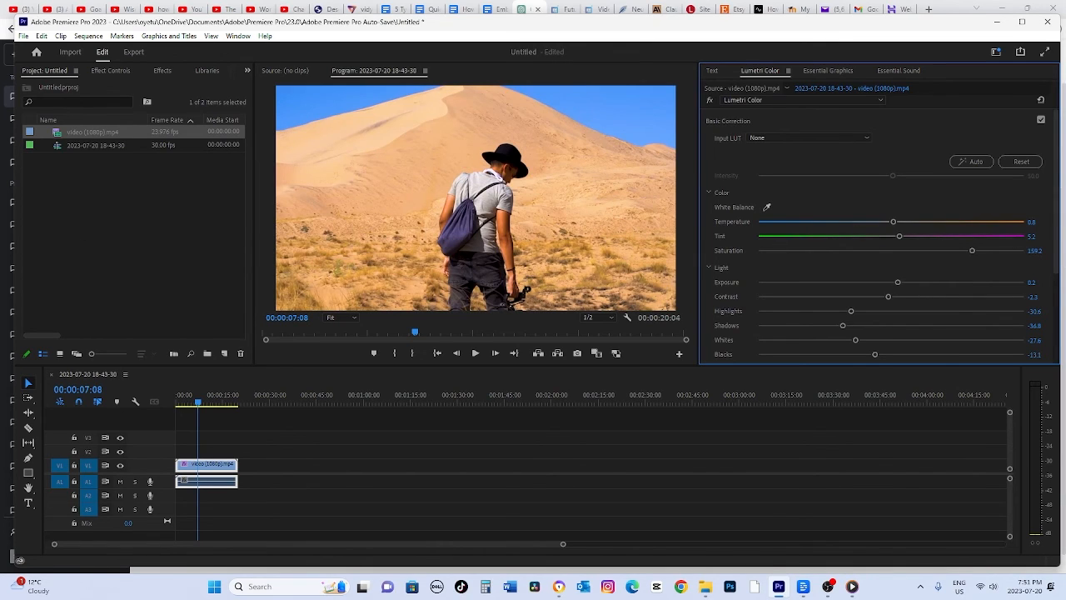
mouse_move(543, 299)
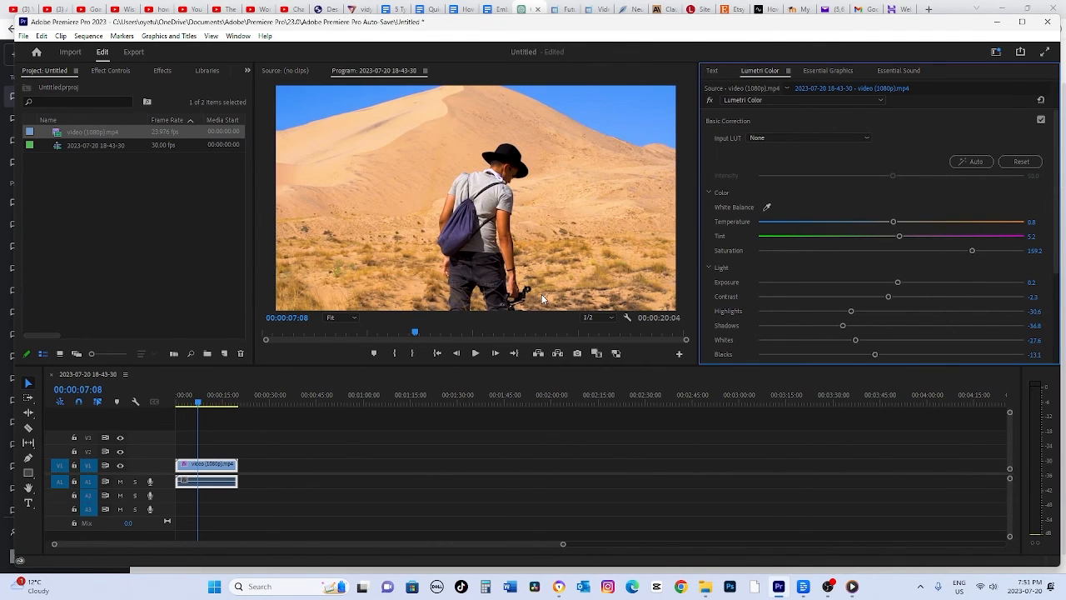